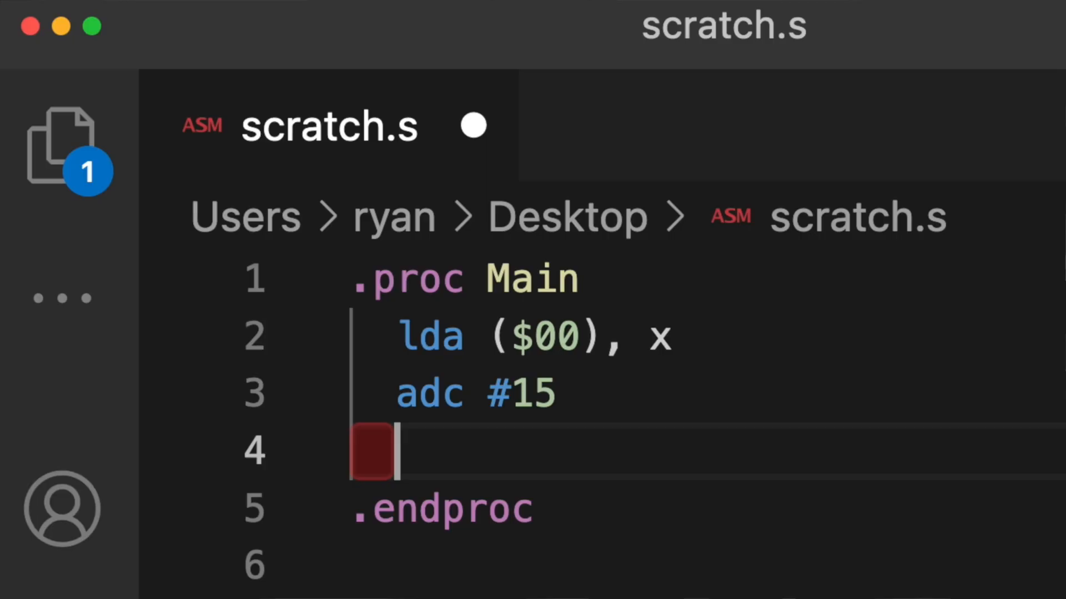
Step: Add 'inx' and 'cpx #7' lines after adc #15 in Main
text(inx)
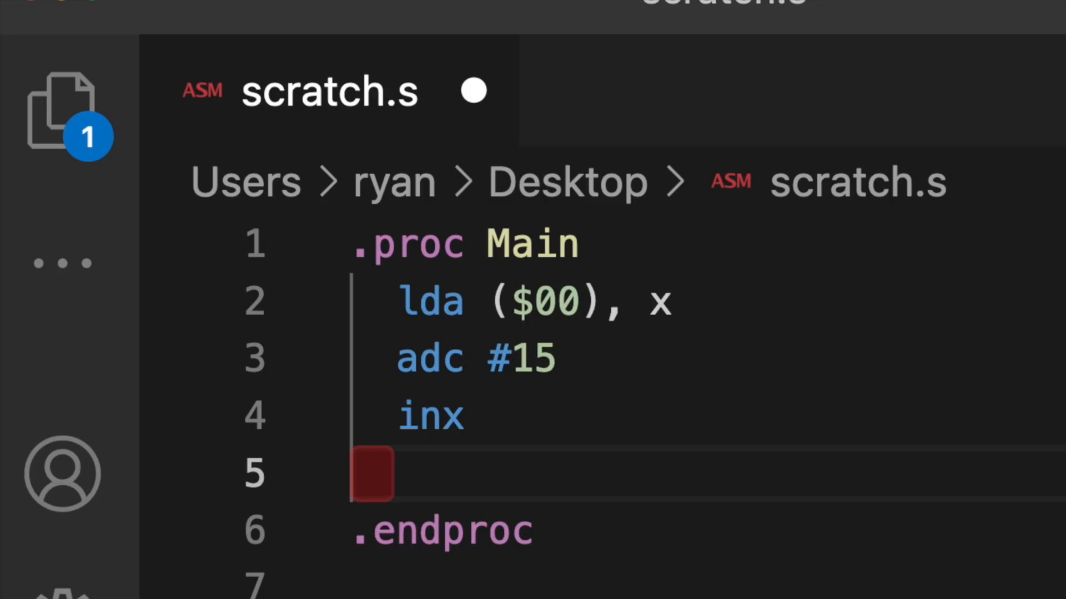
text(cpx #7)
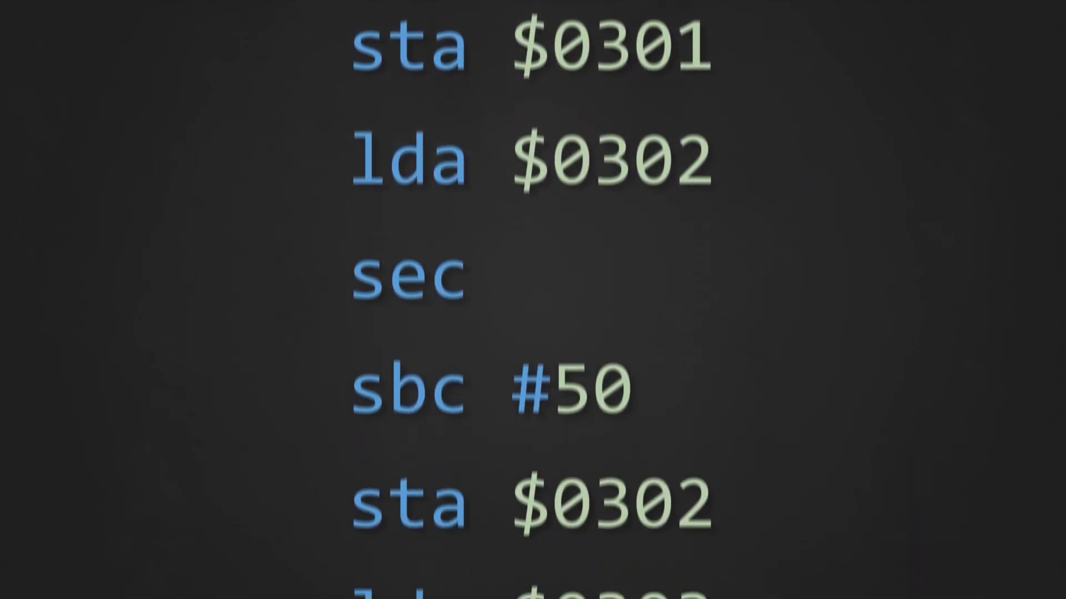
Step: Scroll down the listing to the HP subtraction code for $0302
scroll(down, 3)
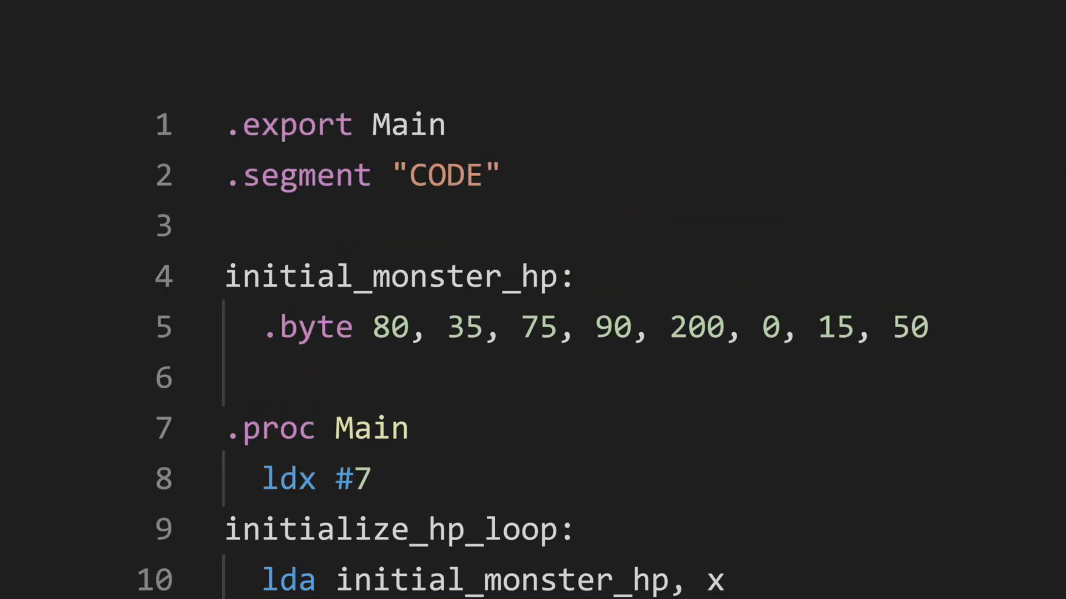
click(394, 278)
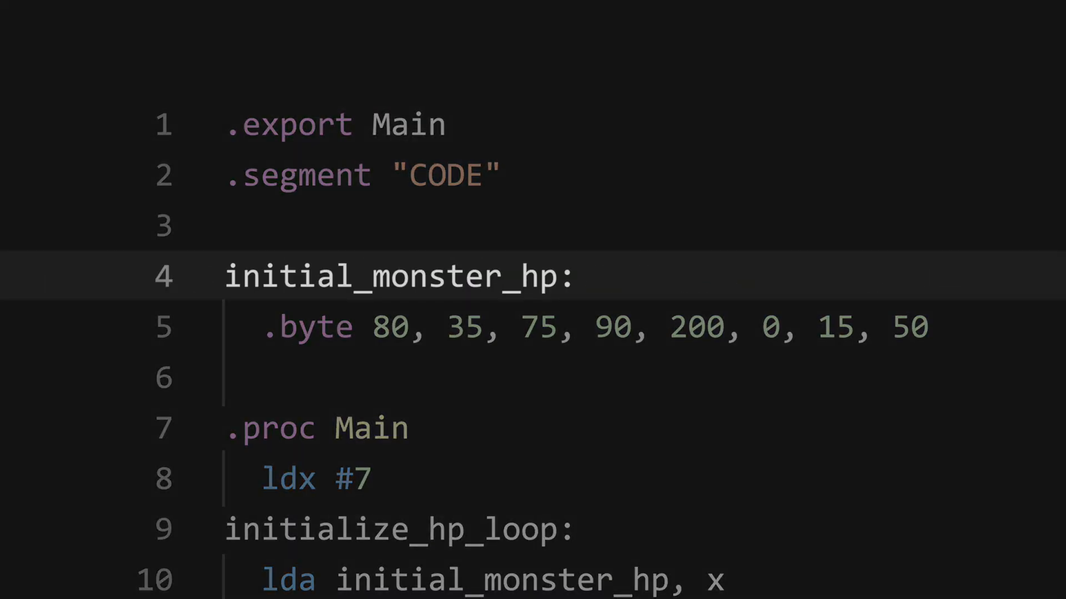
click(415, 327)
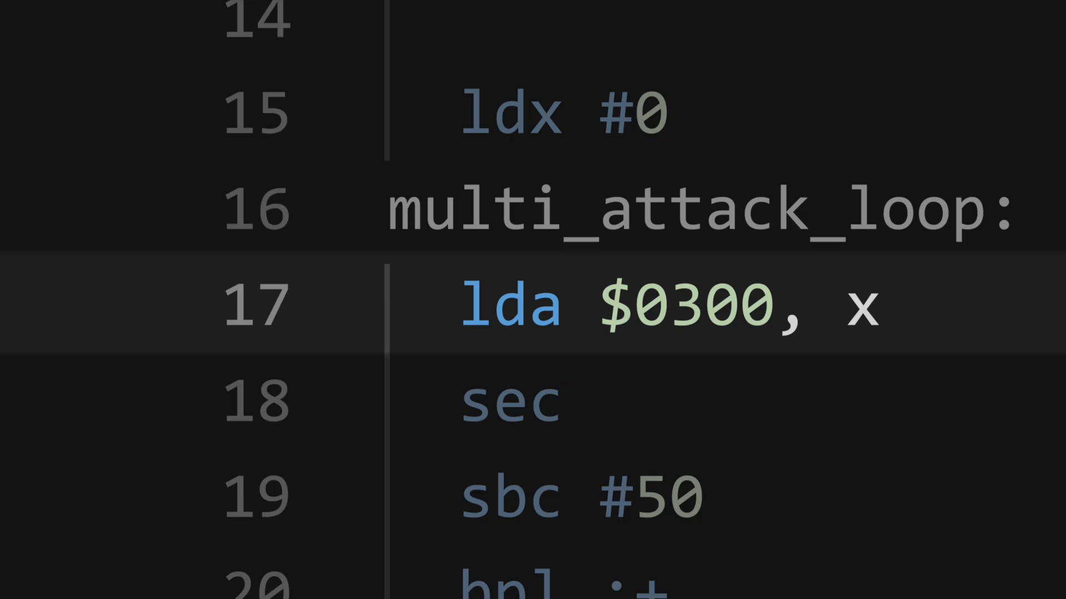
scroll(down, 3)
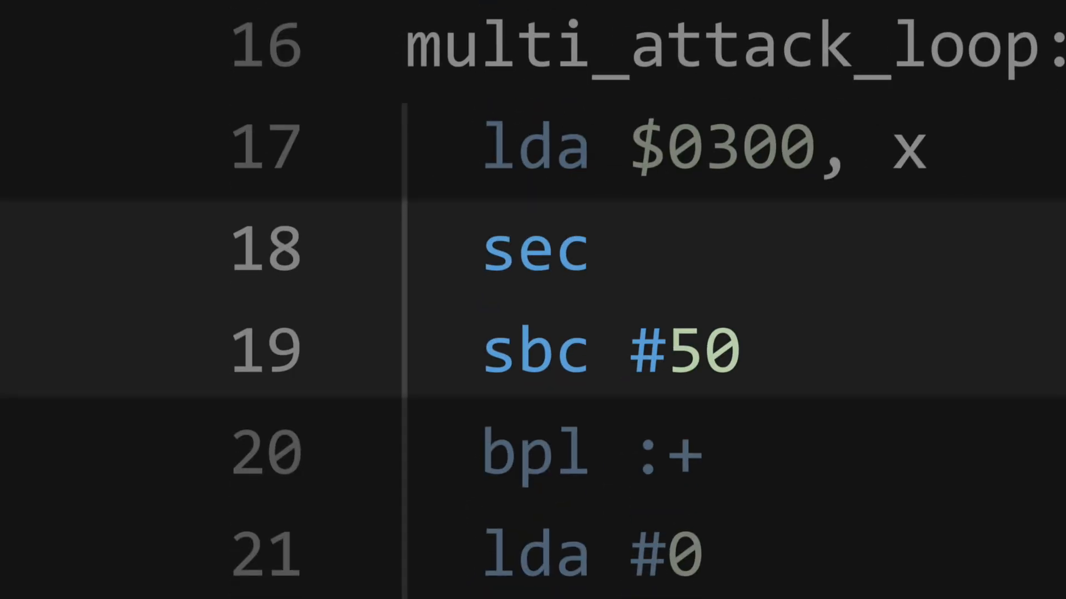